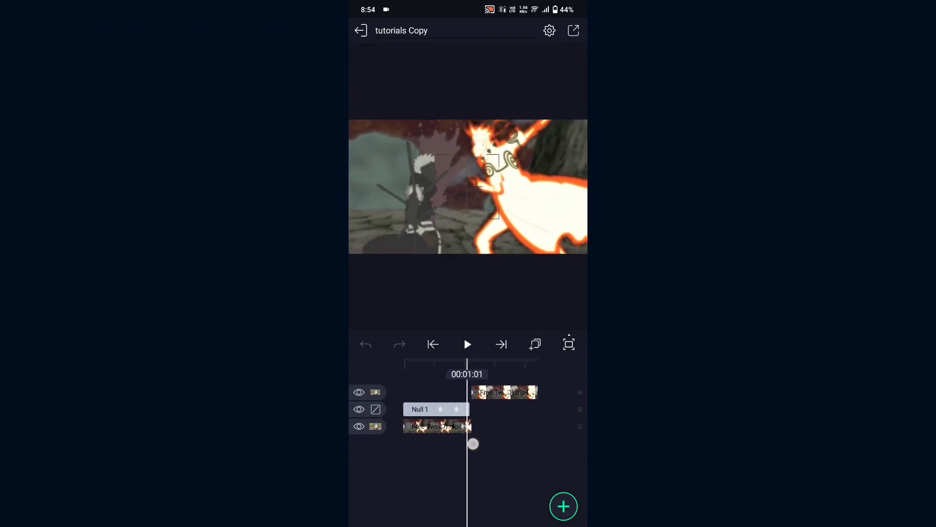
- Add a mirrored Tiles effect to the fight clip and nudge its crop to 1.015
{"action": "left_click_drag", "start_coordinate": [473, 443], "coordinate": [451, 430]}
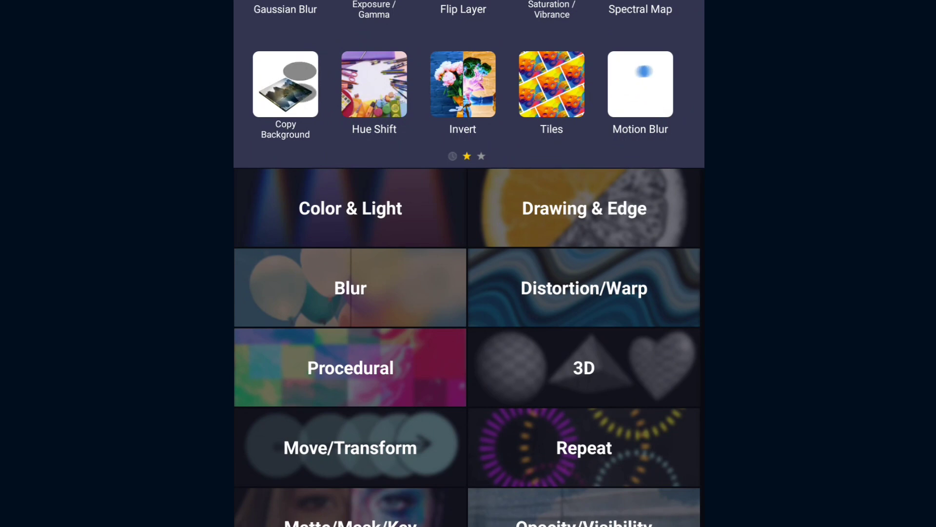
{"action": "left_click", "coordinate": [552, 84]}
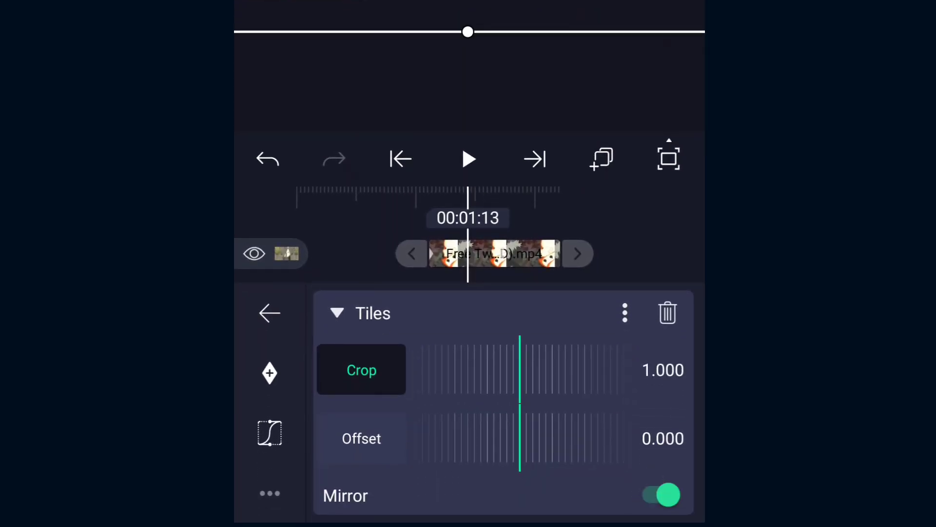
{"action": "left_click_drag", "start_coordinate": [520, 370], "coordinate": [504, 370]}
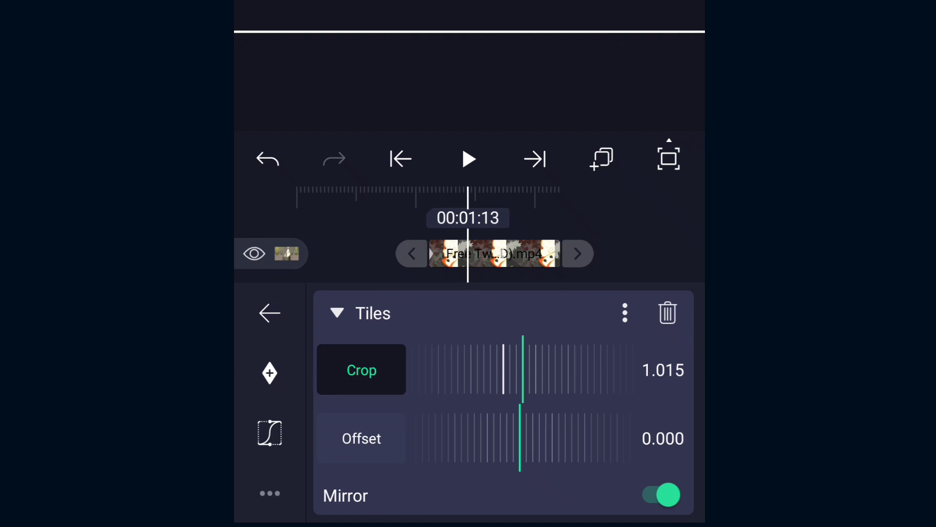
{"action": "left_click", "coordinate": [335, 313]}
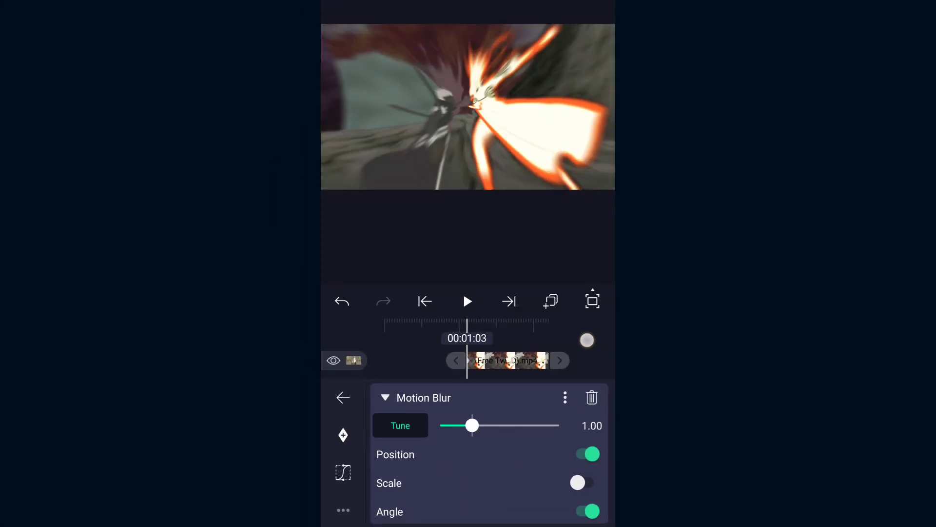
- Enable Scale blur in Motion Blur alongside position and angle, then add an Oscillate effect
{"action": "left_click", "coordinate": [586, 482]}
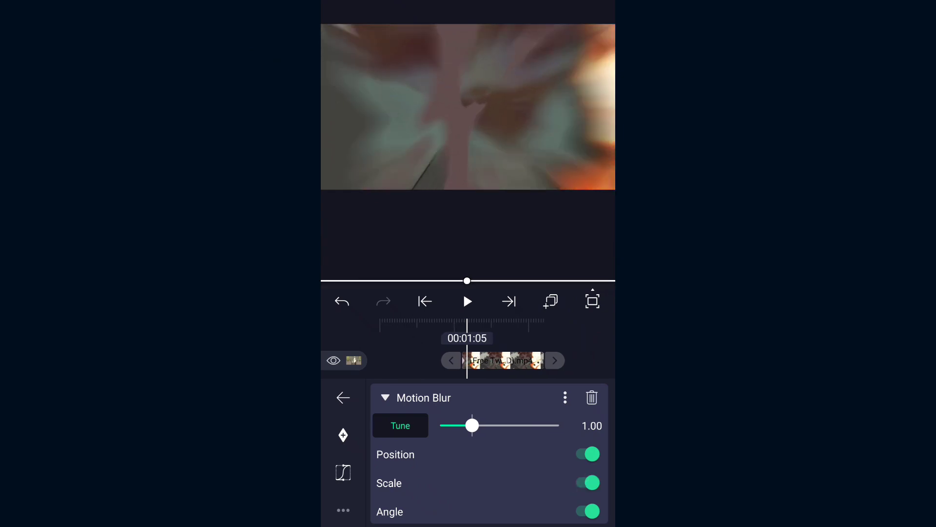
{"action": "left_click", "coordinate": [586, 482]}
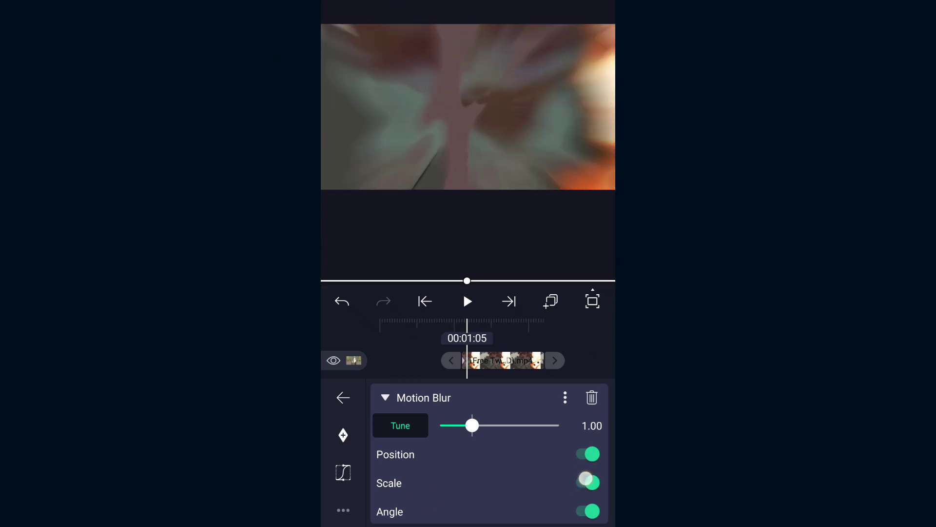
{"action": "left_click", "coordinate": [587, 482]}
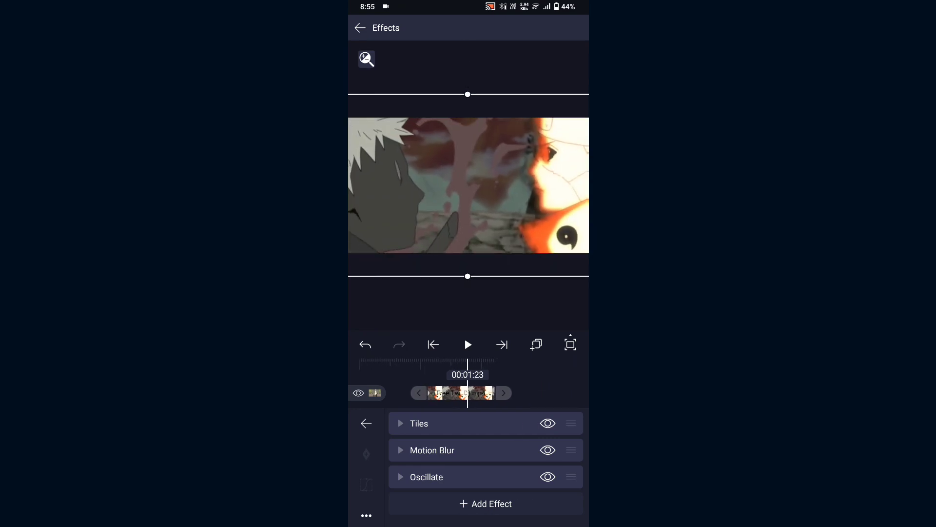
- Expand the Oscillate effect showing frequency 2.00 Hz and magnitude 541
{"action": "left_click", "coordinate": [426, 477]}
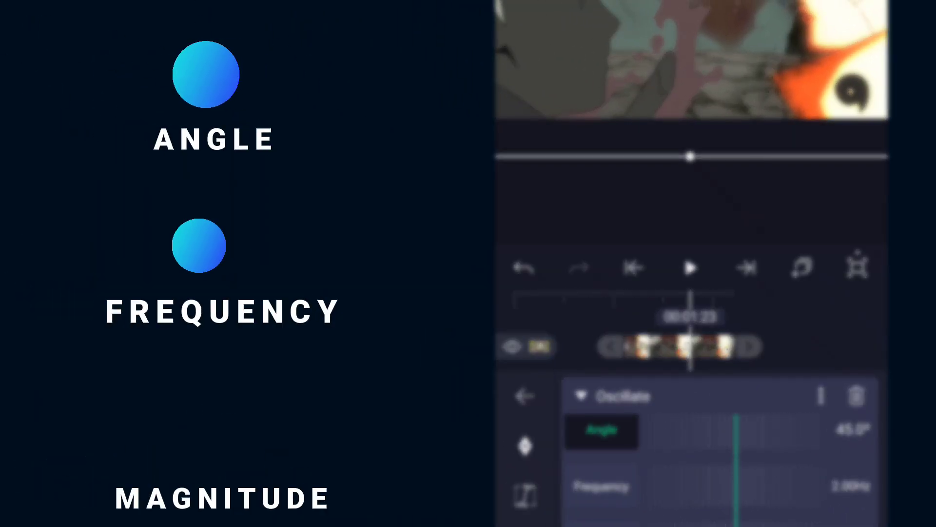
{"action": "left_click", "coordinate": [602, 486]}
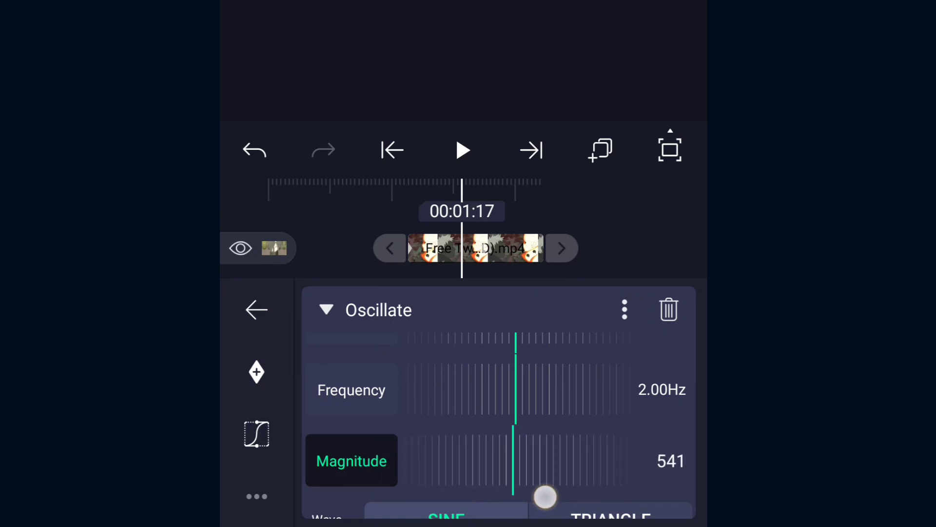
- Lower the Oscillate magnitude to 478 and raise its frequency to about 6.96 Hz
{"action": "left_click_drag", "start_coordinate": [543, 497], "coordinate": [548, 510]}
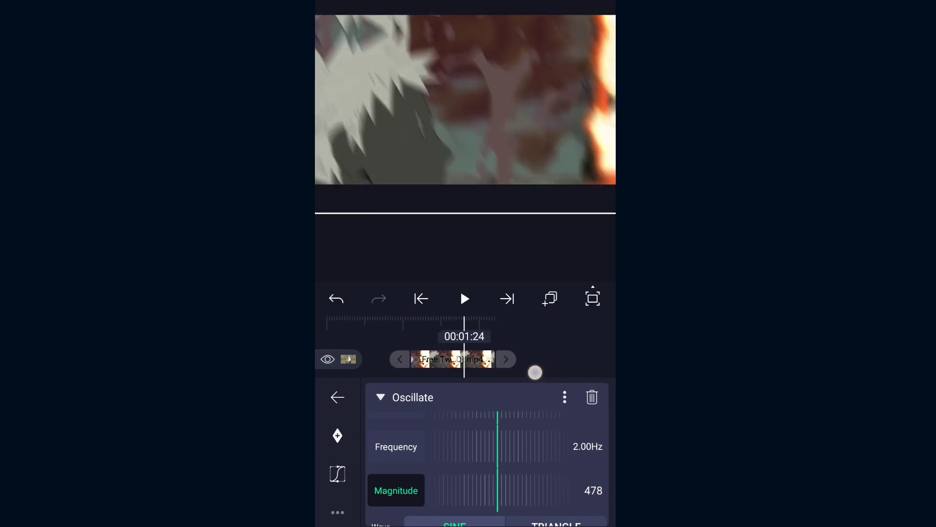
{"action": "left_click_drag", "start_coordinate": [535, 372], "coordinate": [555, 372]}
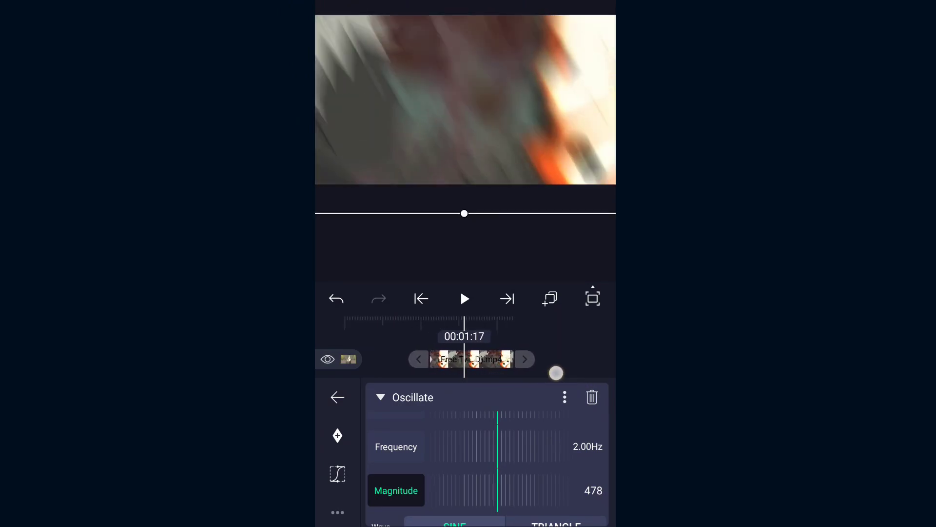
{"action": "left_click_drag", "start_coordinate": [498, 446], "coordinate": [475, 457]}
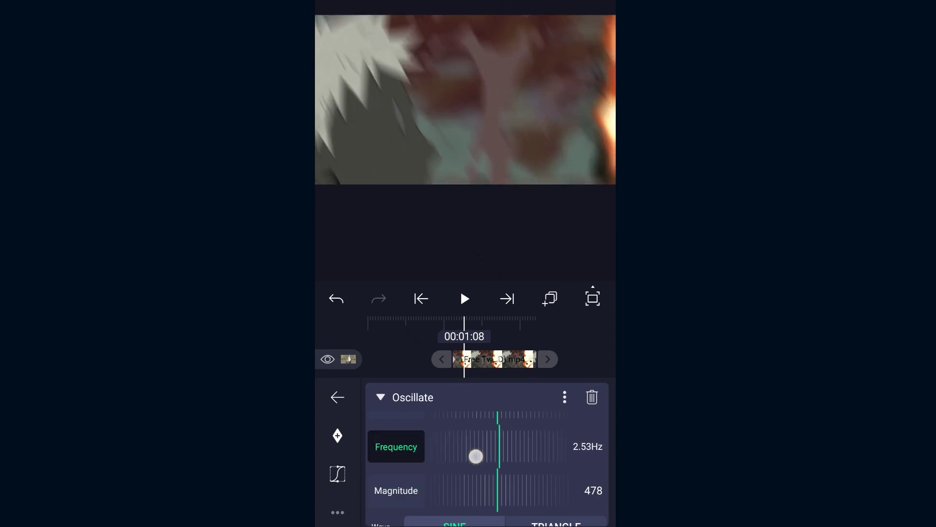
{"action": "left_click_drag", "start_coordinate": [475, 457], "coordinate": [512, 457]}
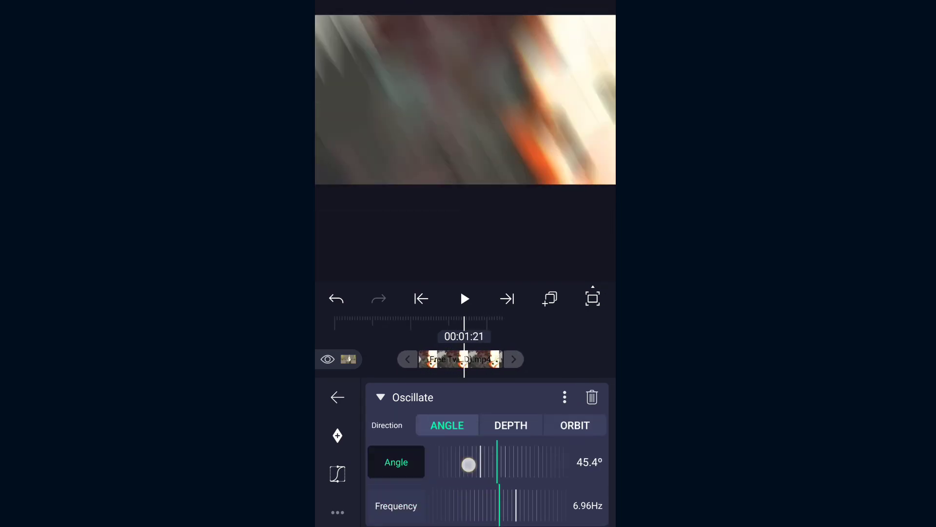
- Rotate the oscillation angle to about 90° and set a magnitude keyframe
{"action": "left_click_drag", "start_coordinate": [468, 464], "coordinate": [498, 465]}
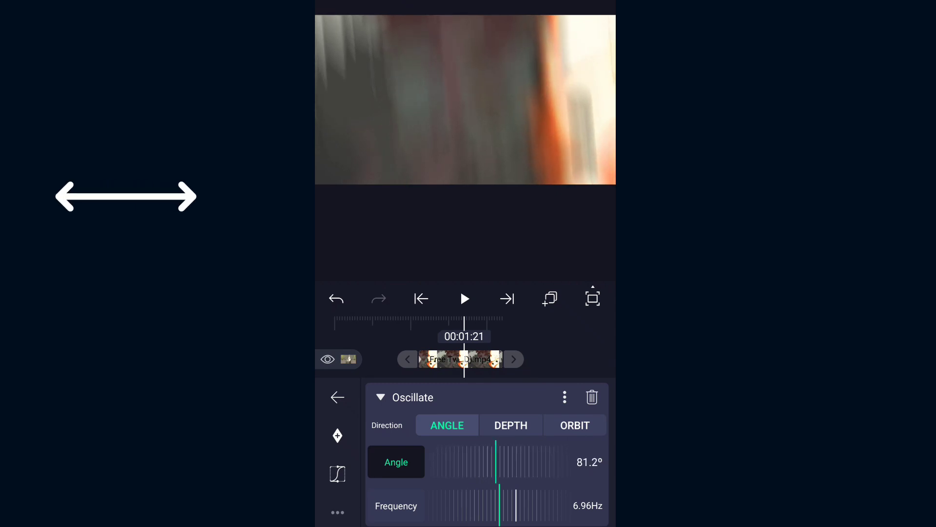
{"action": "left_click_drag", "start_coordinate": [498, 471], "coordinate": [489, 471]}
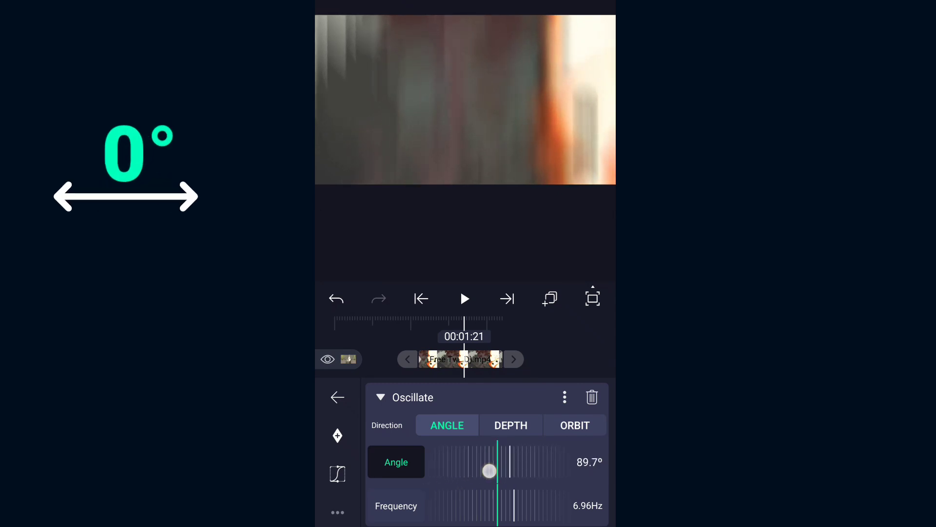
{"action": "left_click_drag", "start_coordinate": [489, 470], "coordinate": [499, 470]}
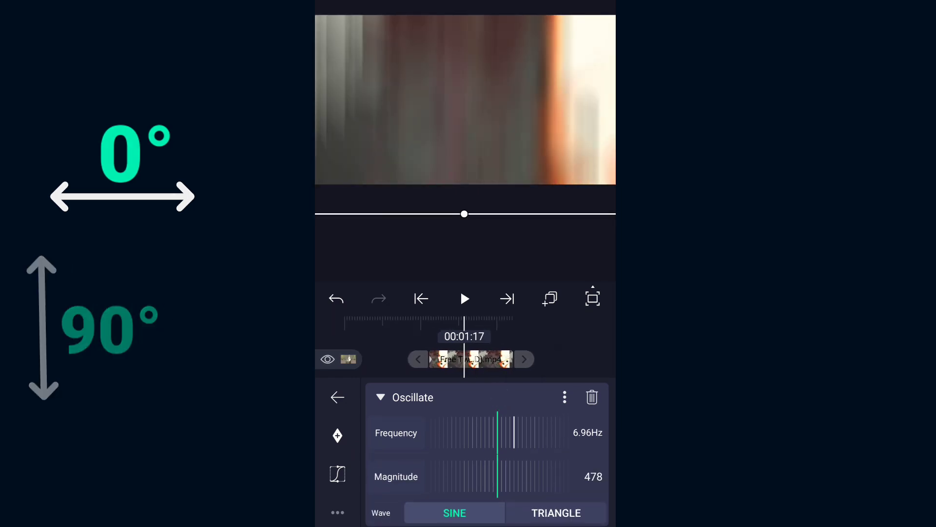
{"action": "left_click", "coordinate": [396, 476]}
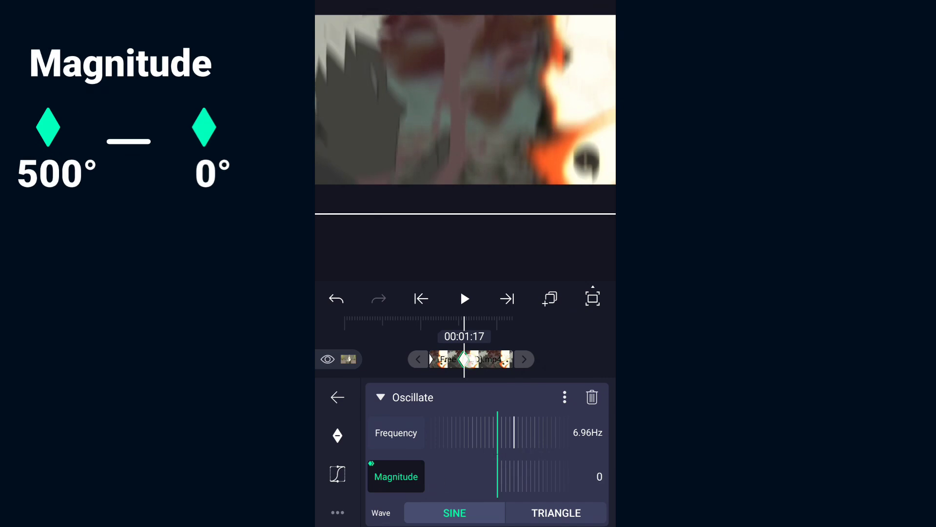
- Later in the clip, bring the Oscillate frequency down to 5.00 Hz with magnitude keyframed to 14
{"action": "left_click_drag", "start_coordinate": [499, 476], "coordinate": [543, 476]}
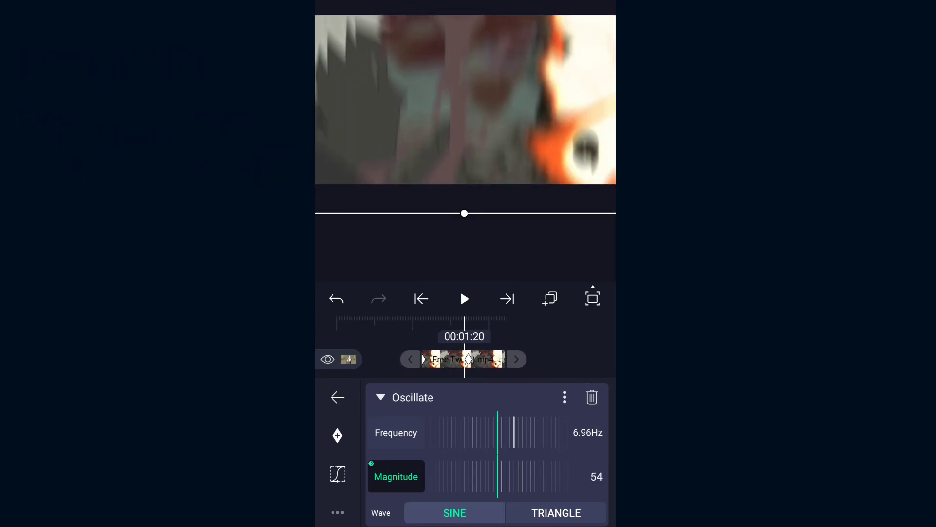
{"action": "left_click_drag", "start_coordinate": [514, 432], "coordinate": [468, 443]}
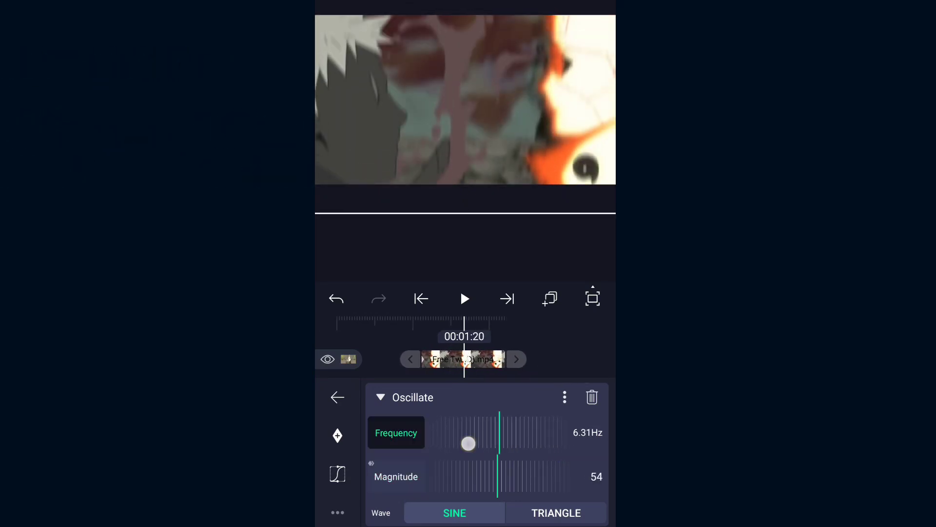
{"action": "left_click_drag", "start_coordinate": [468, 443], "coordinate": [475, 456]}
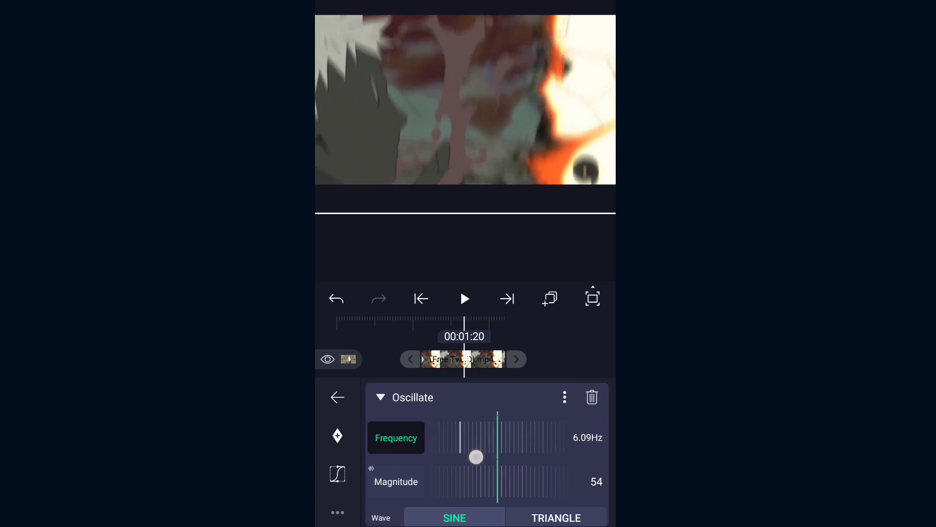
{"action": "left_click_drag", "start_coordinate": [475, 457], "coordinate": [484, 446]}
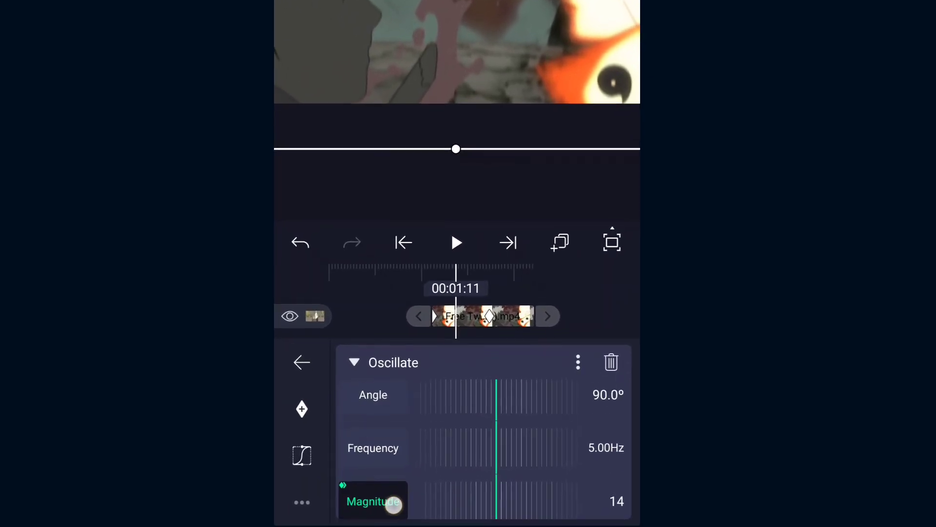
- Keyframe the Oscillate angle to about 225° and move to another moment in the clip
{"action": "scroll", "scroll_direction": "down", "scroll_amount": 3}
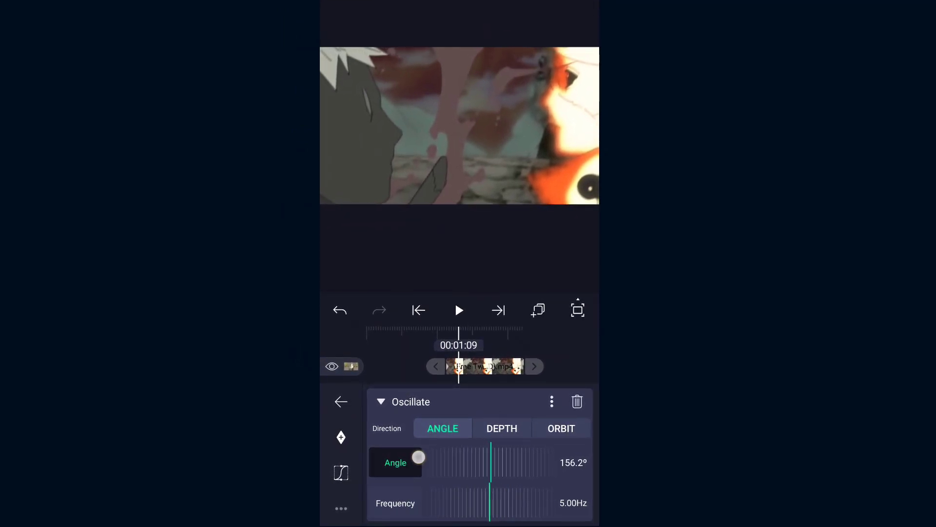
{"action": "left_click_drag", "start_coordinate": [419, 457], "coordinate": [427, 480]}
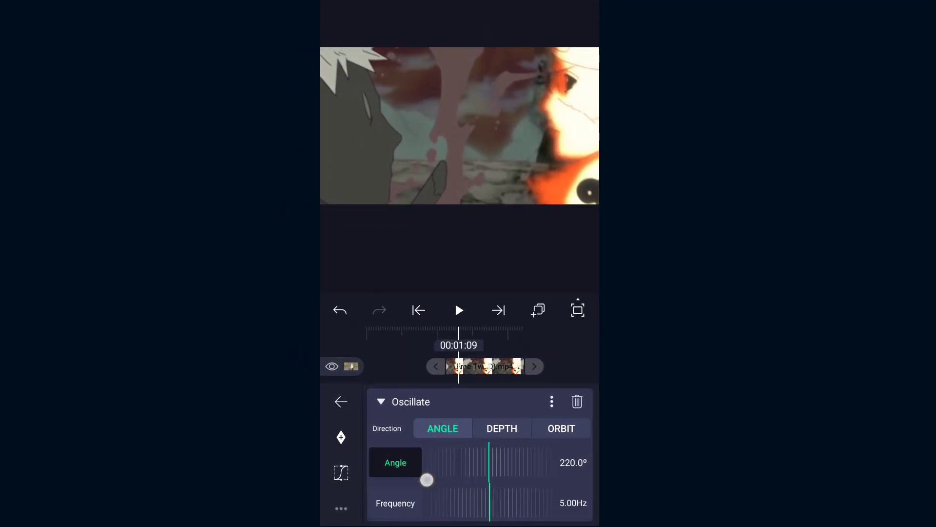
{"action": "left_click_drag", "start_coordinate": [426, 480], "coordinate": [506, 492]}
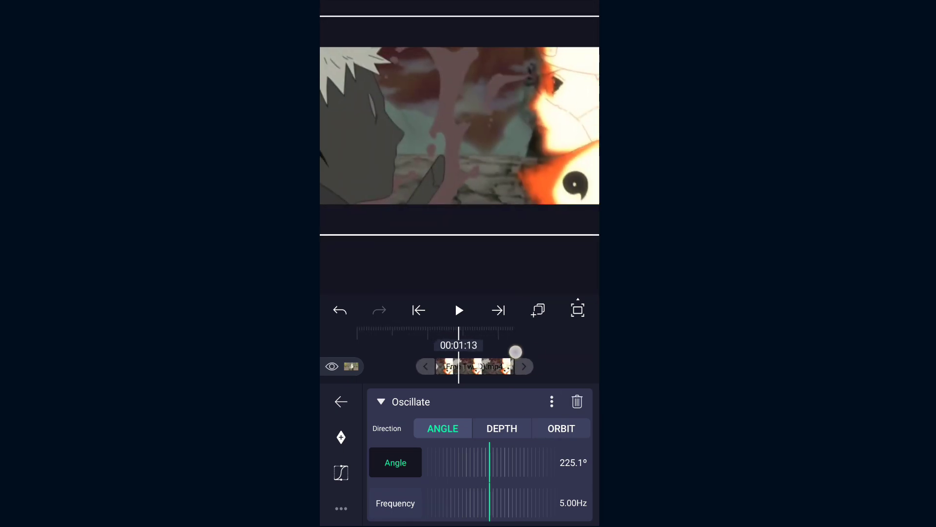
{"action": "left_click_drag", "start_coordinate": [515, 352], "coordinate": [548, 357]}
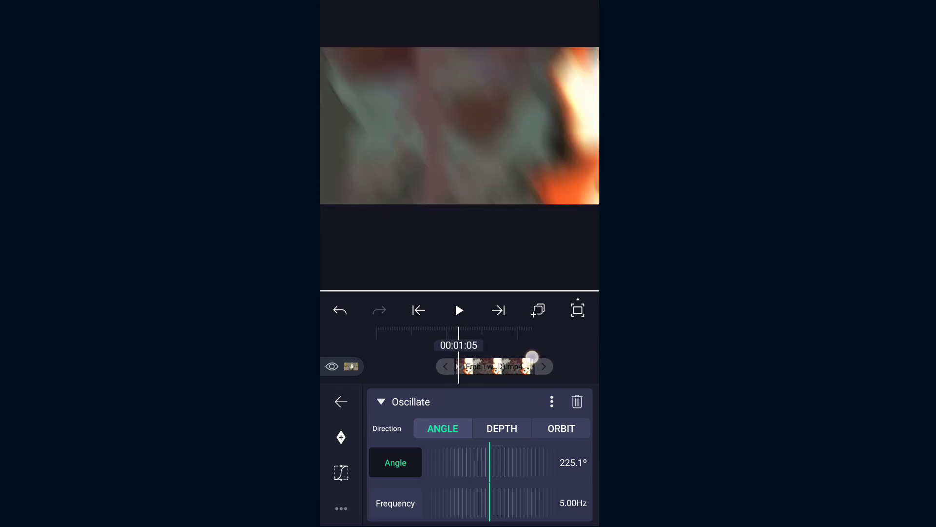
{"action": "left_click_drag", "start_coordinate": [531, 357], "coordinate": [521, 352]}
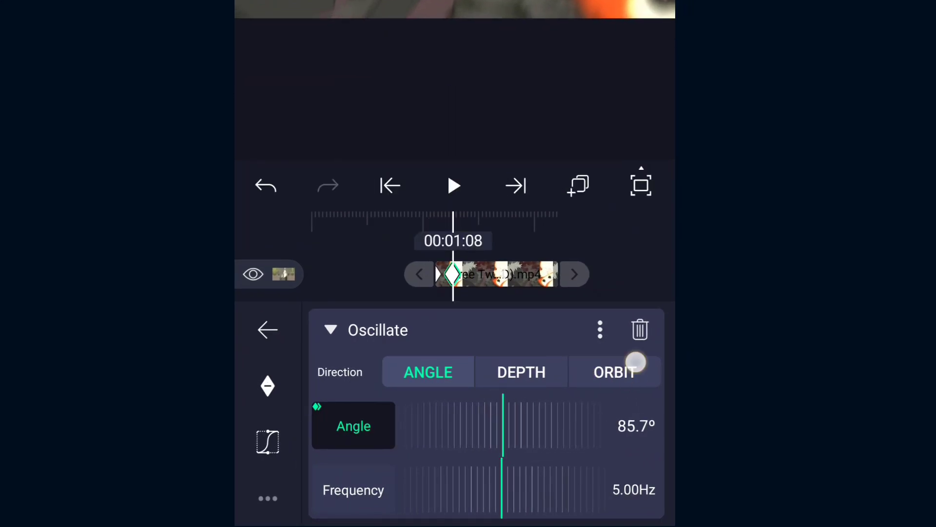
- Set further angle keyframes near zero and around 193.9°, then view the easing curve
{"action": "left_click_drag", "start_coordinate": [636, 360], "coordinate": [558, 456]}
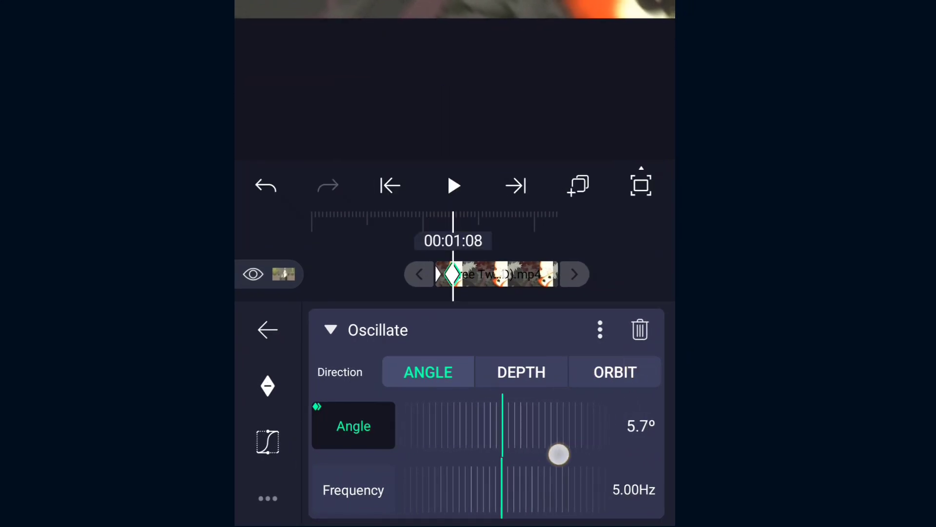
{"action": "left_click_drag", "start_coordinate": [558, 455], "coordinate": [518, 468]}
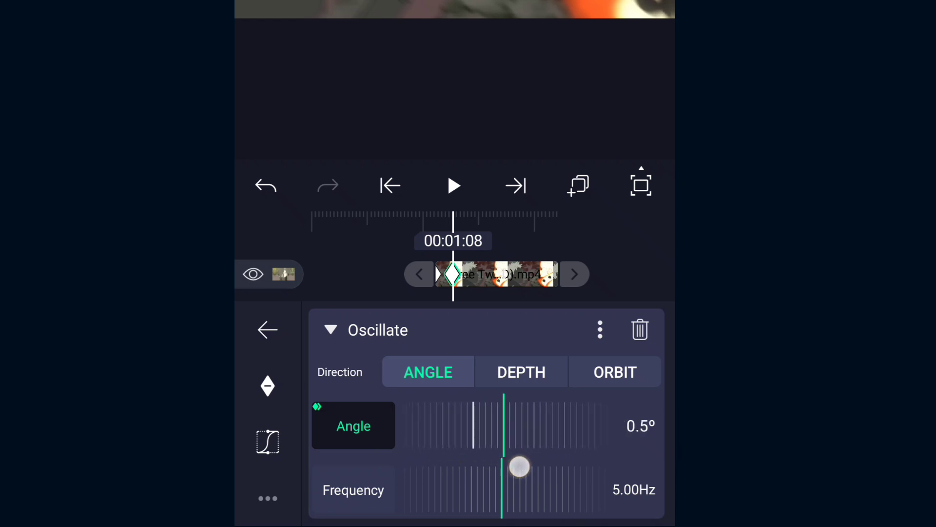
{"action": "left_click_drag", "start_coordinate": [518, 467], "coordinate": [501, 467]}
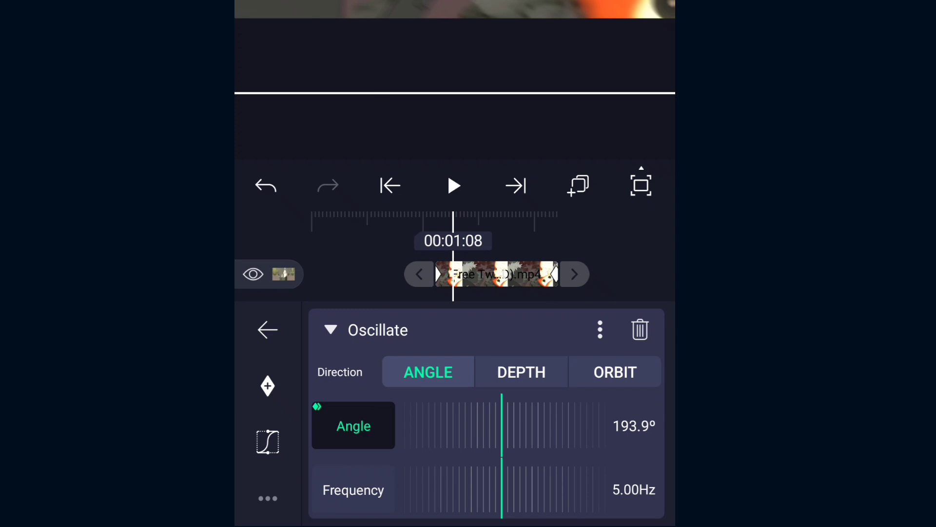
{"action": "left_click", "coordinate": [267, 442]}
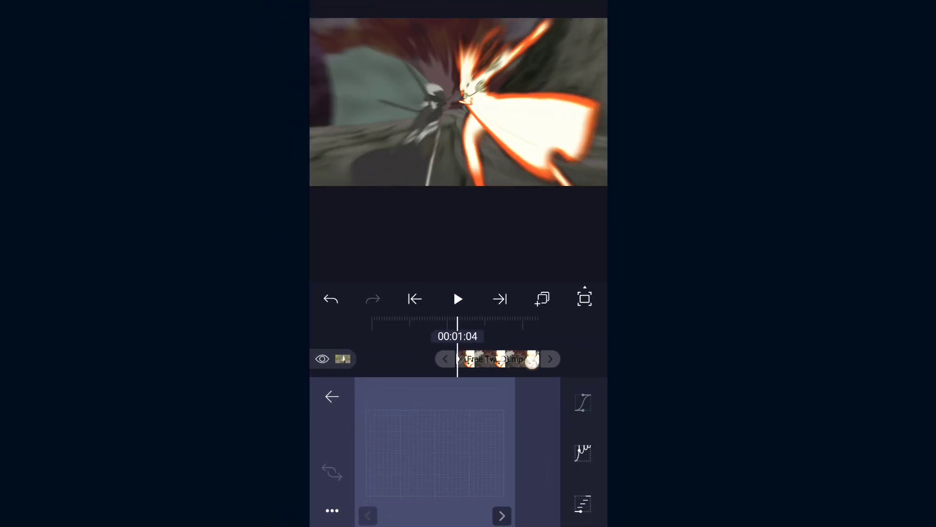
- Keyframe the Oscillate magnitude up to a peak of about 427 around 00:01:03
{"action": "left_click", "coordinate": [582, 402]}
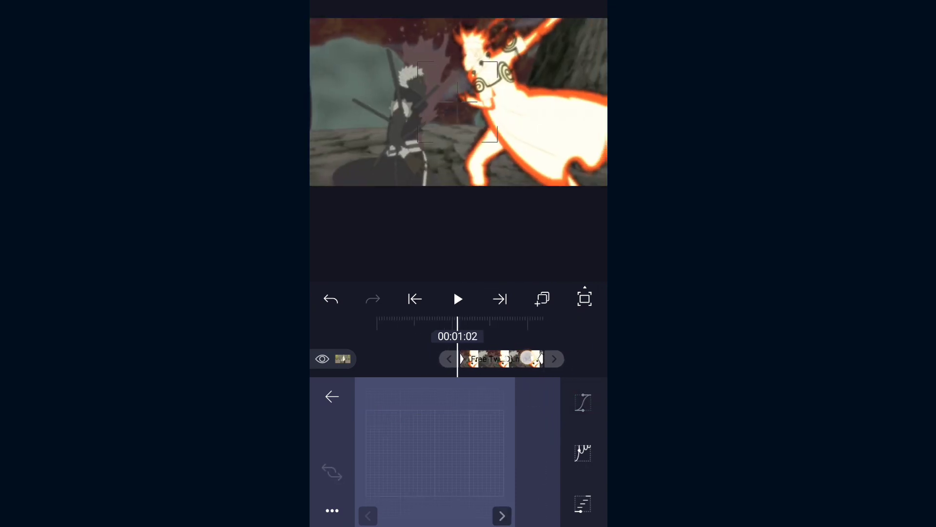
{"action": "left_click", "coordinate": [582, 402]}
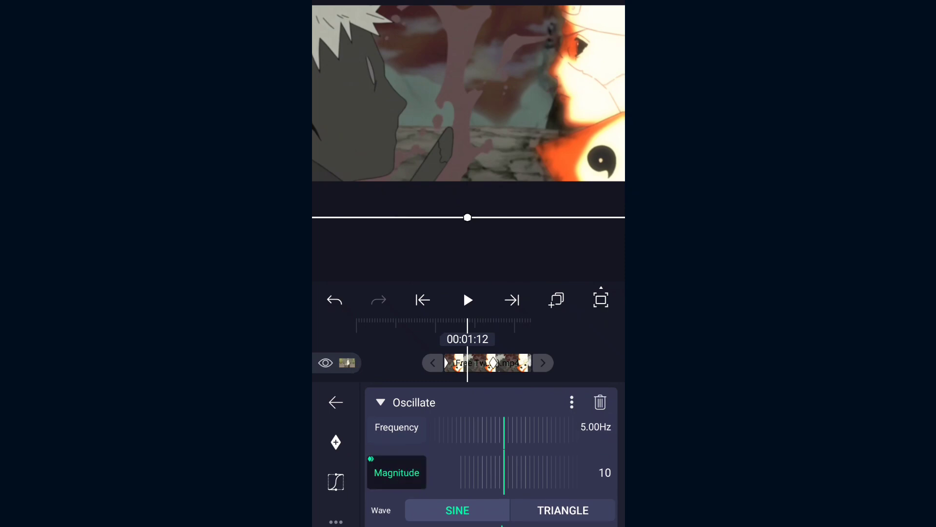
{"action": "left_click_drag", "start_coordinate": [520, 472], "coordinate": [501, 472]}
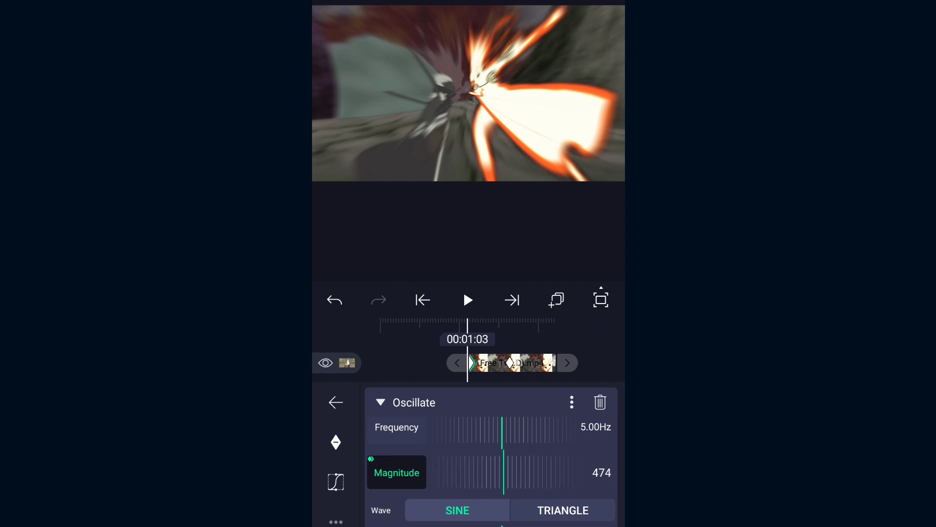
{"action": "left_click_drag", "start_coordinate": [526, 472], "coordinate": [503, 472]}
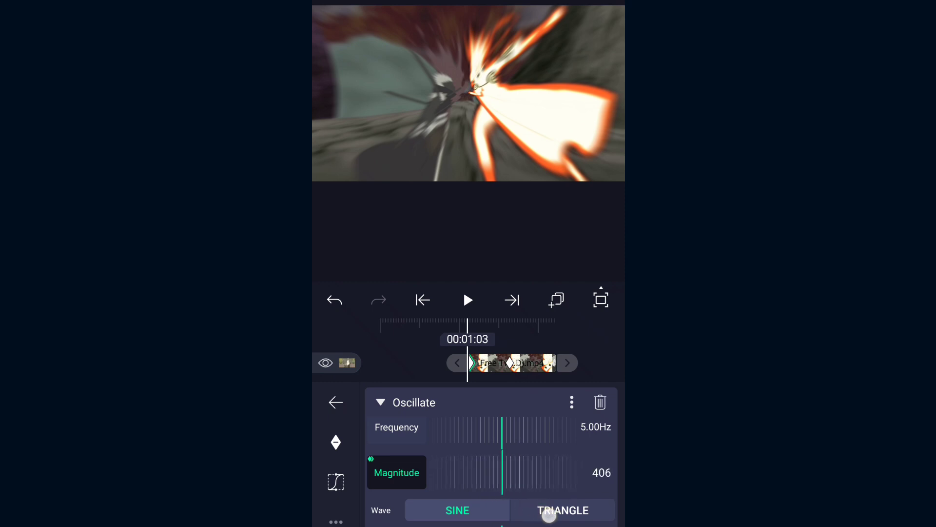
{"action": "left_click_drag", "start_coordinate": [549, 515], "coordinate": [573, 515]}
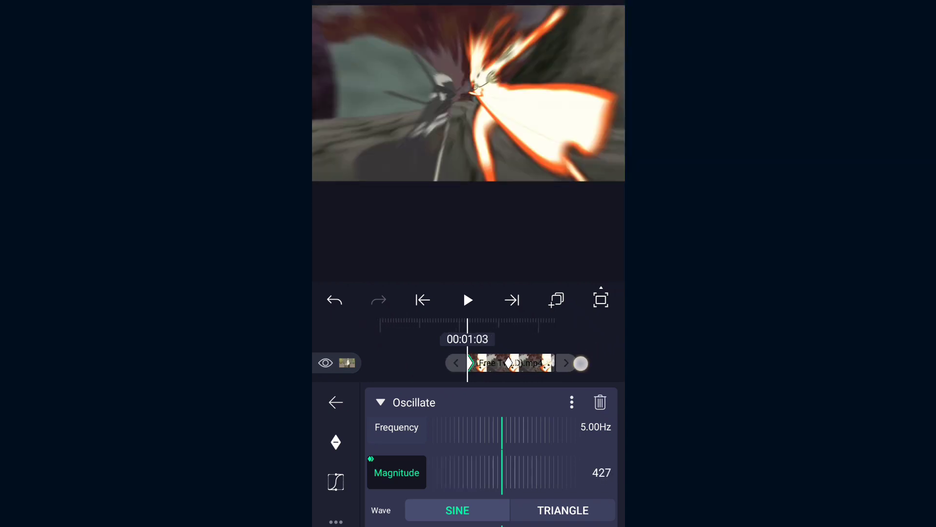
{"action": "left_click", "coordinate": [335, 402]}
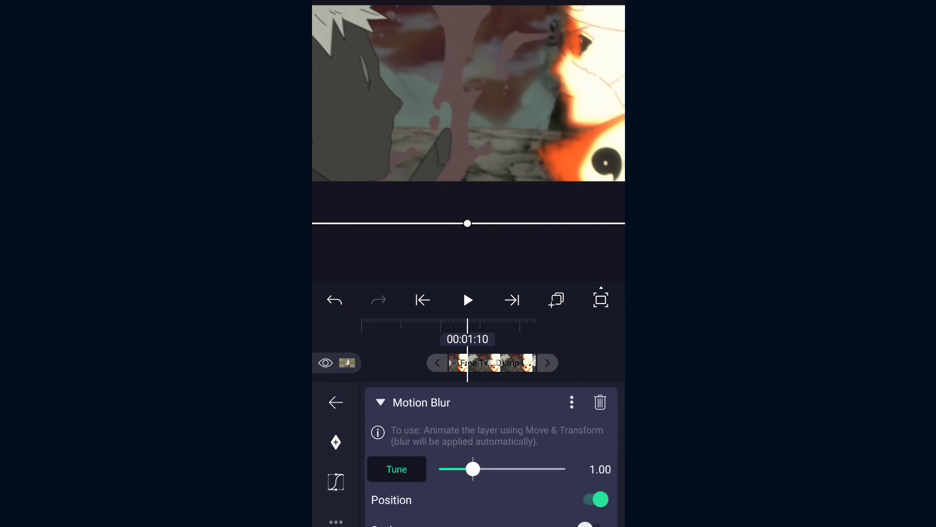
- Lower the Motion Blur tune from 1.00 to 0.70 and scrub the clip to check it
{"action": "left_click_drag", "start_coordinate": [472, 469], "coordinate": [466, 469]}
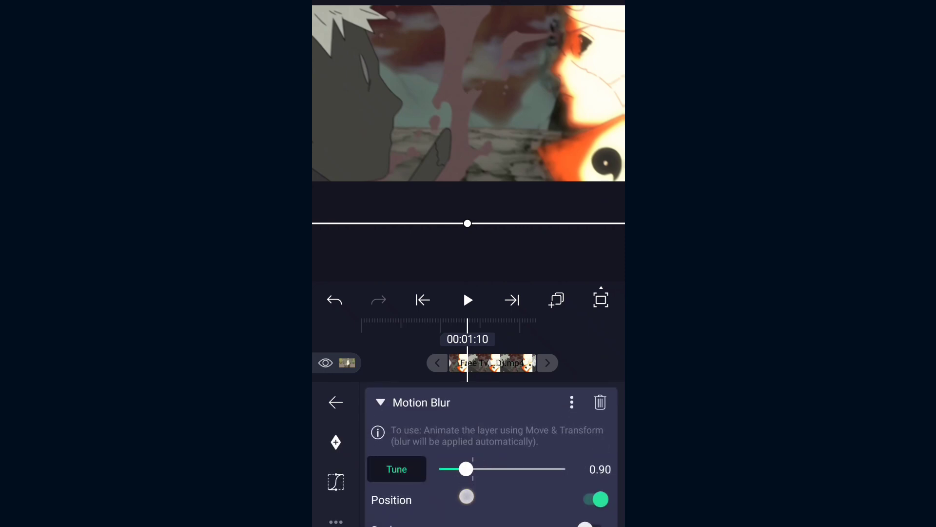
{"action": "left_click_drag", "start_coordinate": [467, 469], "coordinate": [455, 469]}
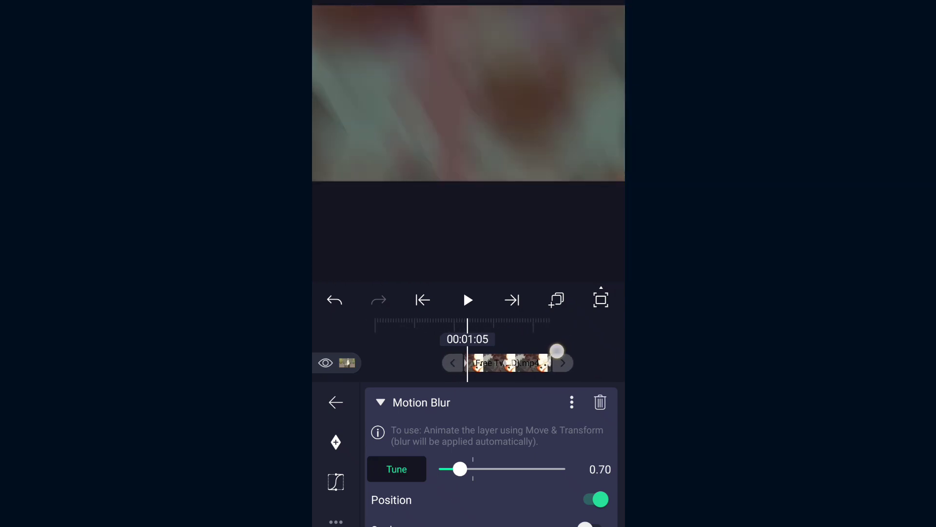
{"action": "left_click_drag", "start_coordinate": [555, 350], "coordinate": [562, 348]}
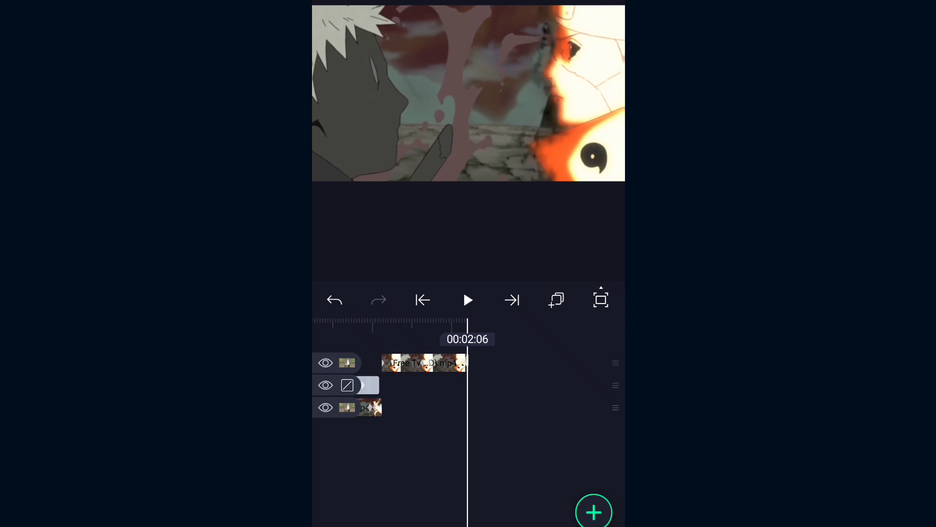
- Export a test MP4 of the edit, play it back and close the preview
{"action": "left_click", "coordinate": [468, 300]}
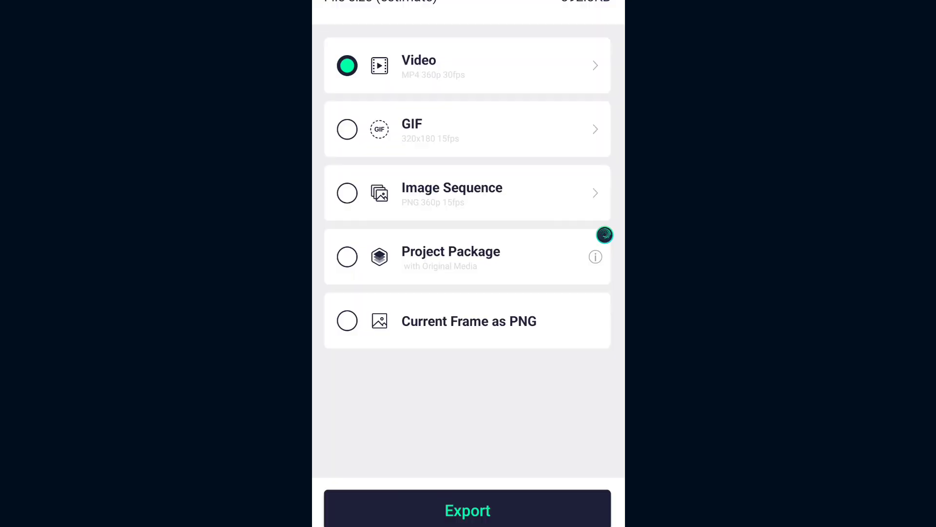
{"action": "left_click", "coordinate": [467, 510]}
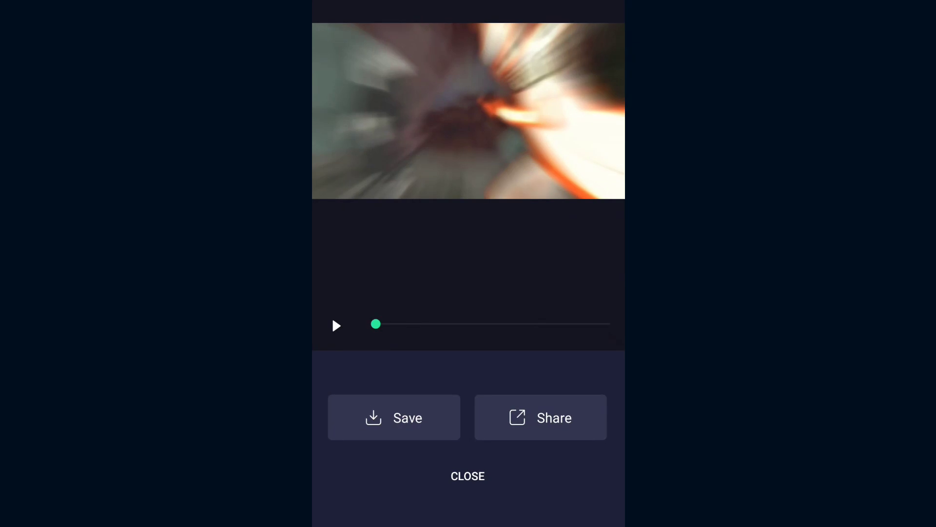
{"action": "left_click", "coordinate": [335, 326]}
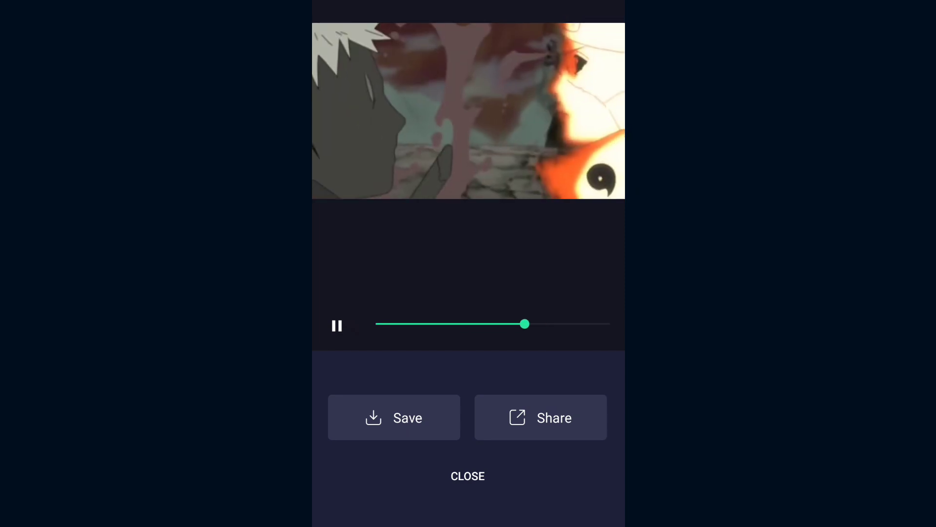
{"action": "left_click", "coordinate": [467, 476]}
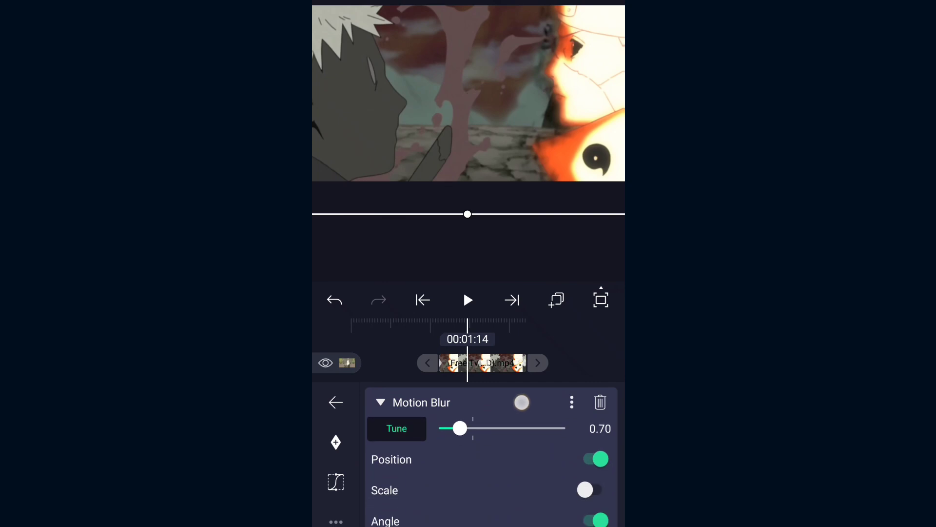
- Reopen Oscillate and slow its frequency from 4.81 Hz to about 4.34 Hz
{"action": "left_click", "coordinate": [335, 402]}
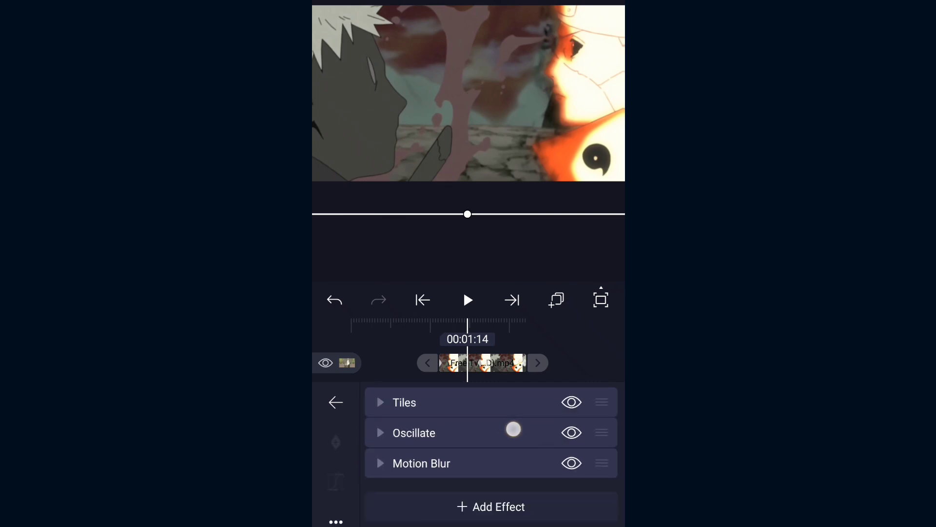
{"action": "left_click", "coordinate": [414, 432]}
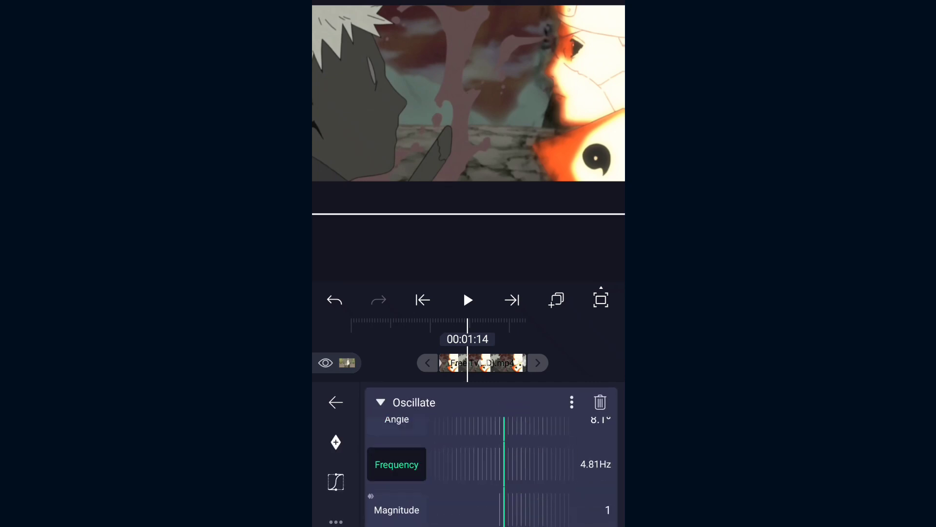
{"action": "left_click_drag", "start_coordinate": [504, 465], "coordinate": [472, 485]}
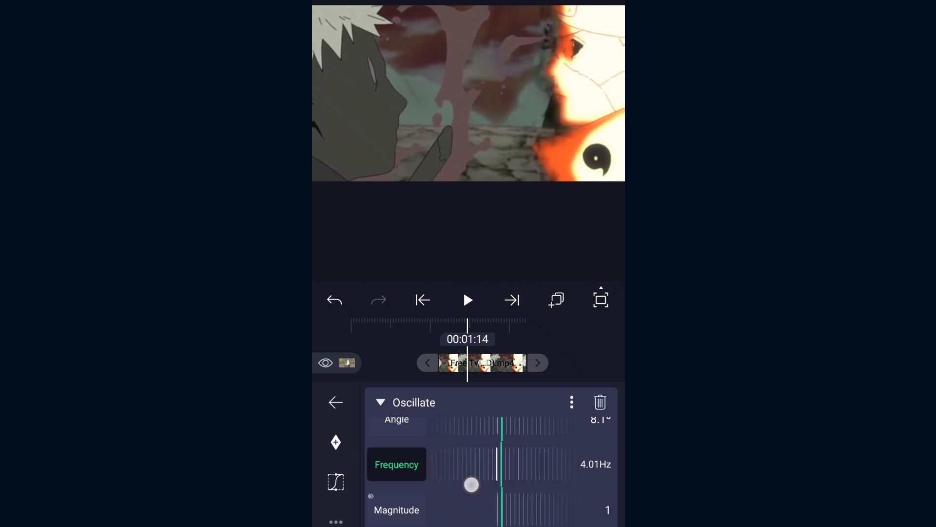
{"action": "left_click_drag", "start_coordinate": [471, 485], "coordinate": [438, 487]}
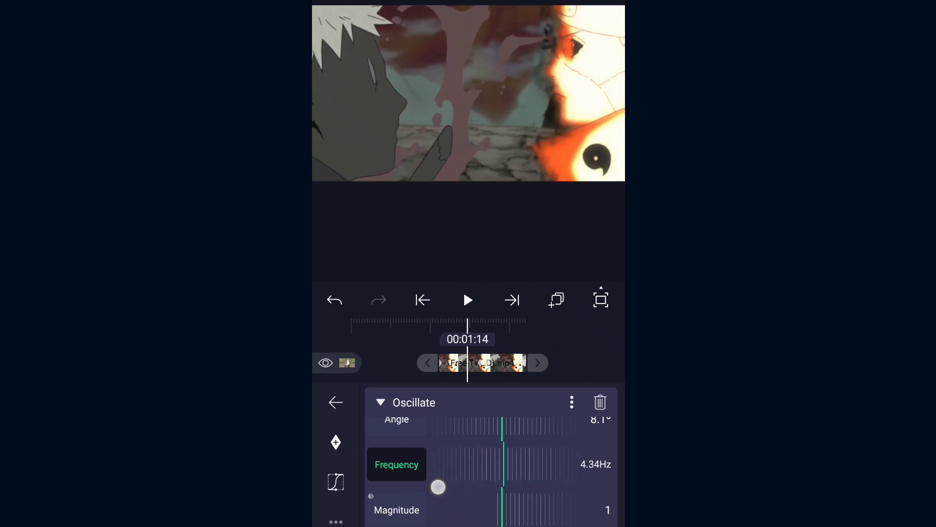
{"action": "left_click_drag", "start_coordinate": [438, 486], "coordinate": [577, 355]}
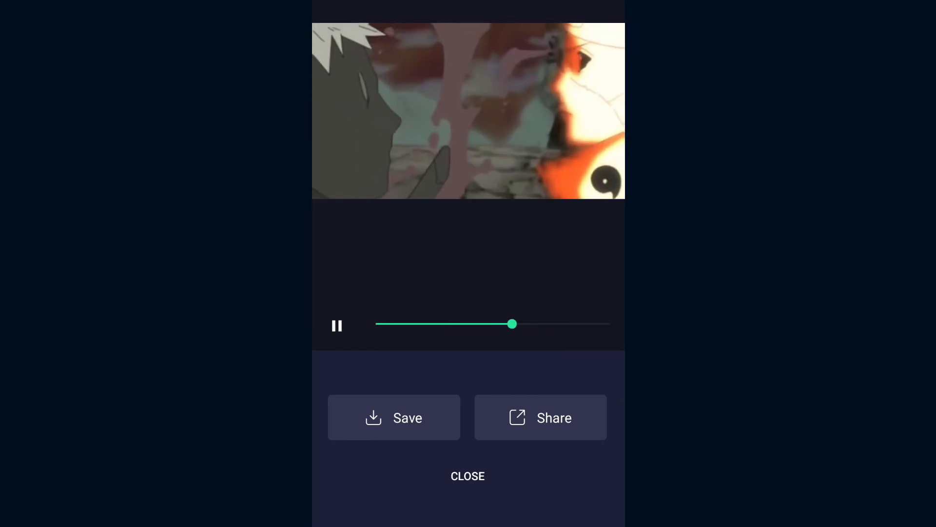
- Rewind the export preview to rewatch the clip, then close it to return to Oscillate
{"action": "left_click_drag", "start_coordinate": [512, 324], "coordinate": [431, 328]}
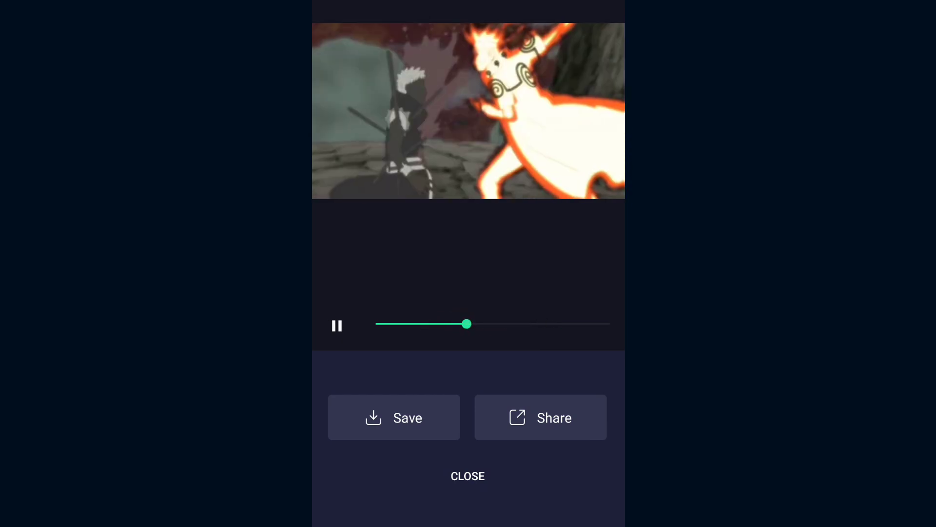
{"action": "left_click", "coordinate": [467, 476]}
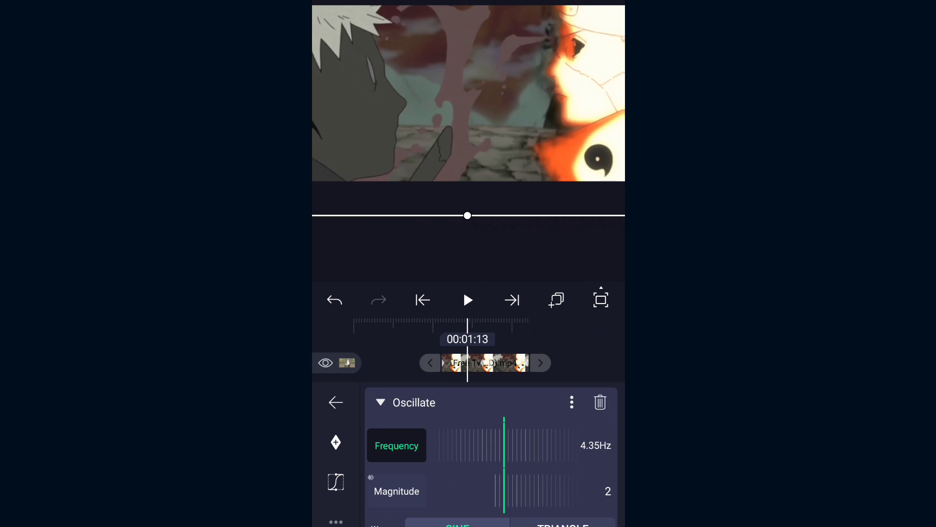
- Keyframe the Oscillate frequency and raise it to 8.48 Hz
{"action": "left_click", "coordinate": [336, 442]}
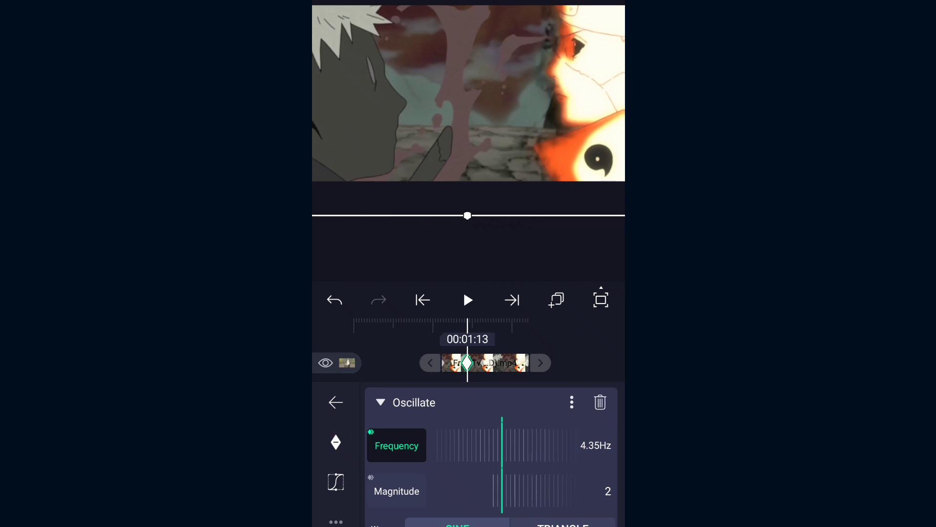
{"action": "left_click_drag", "start_coordinate": [501, 454], "coordinate": [483, 453]}
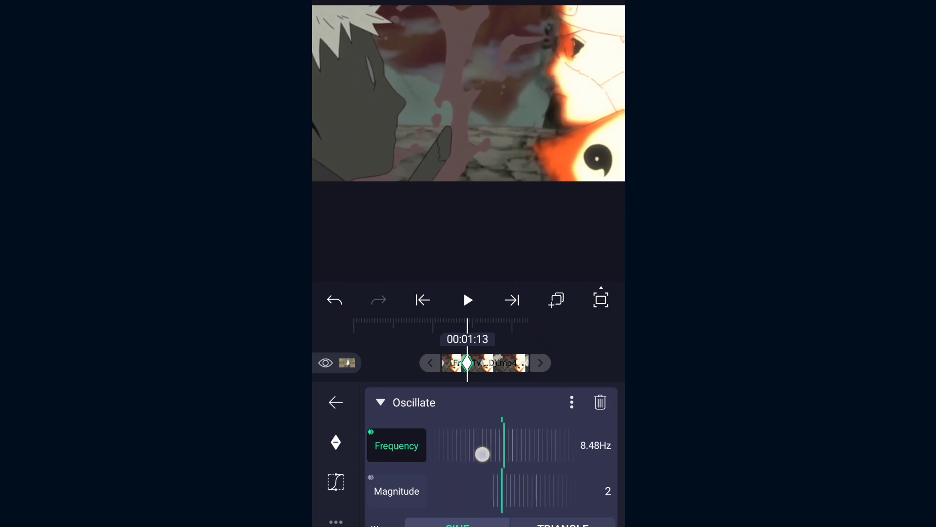
{"action": "left_click_drag", "start_coordinate": [483, 455], "coordinate": [448, 471]}
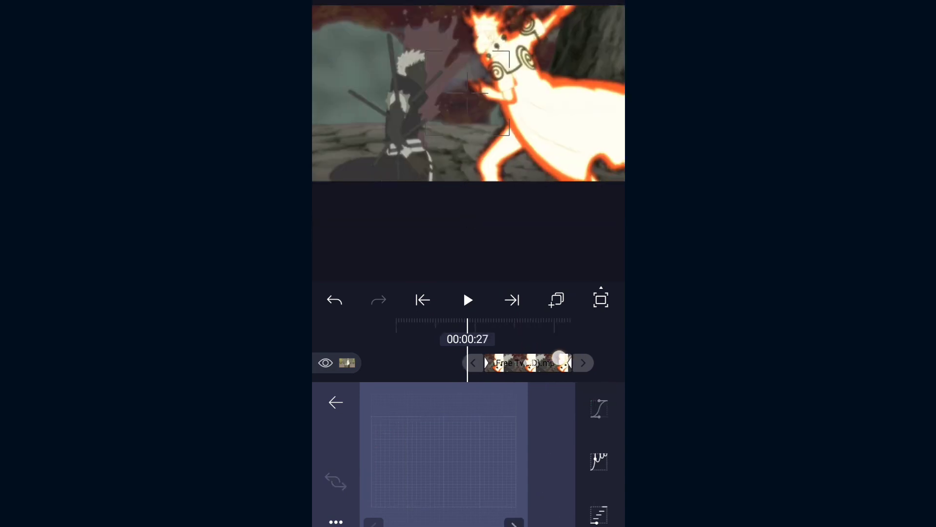
- Give the frequency keyframe a sharp ease-out timing curve
{"action": "left_click", "coordinate": [598, 408]}
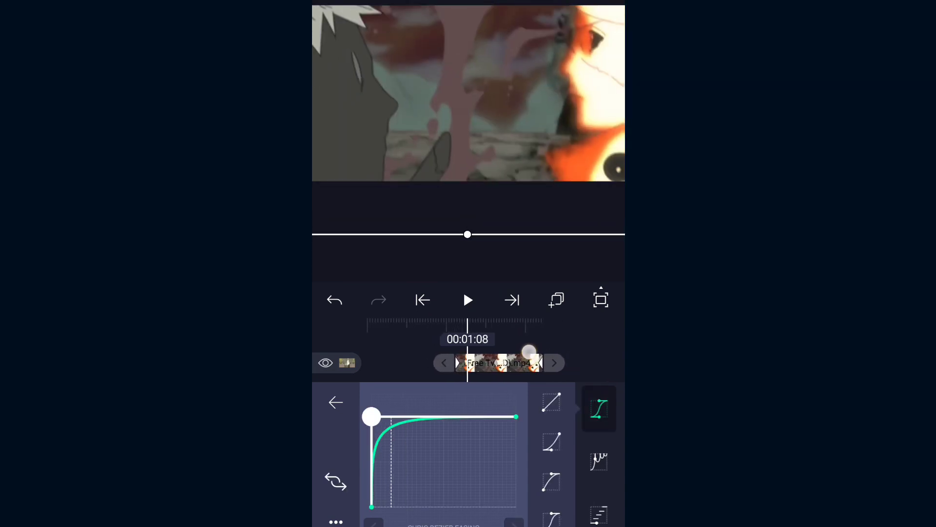
{"action": "left_click_drag", "start_coordinate": [372, 416], "coordinate": [404, 416]}
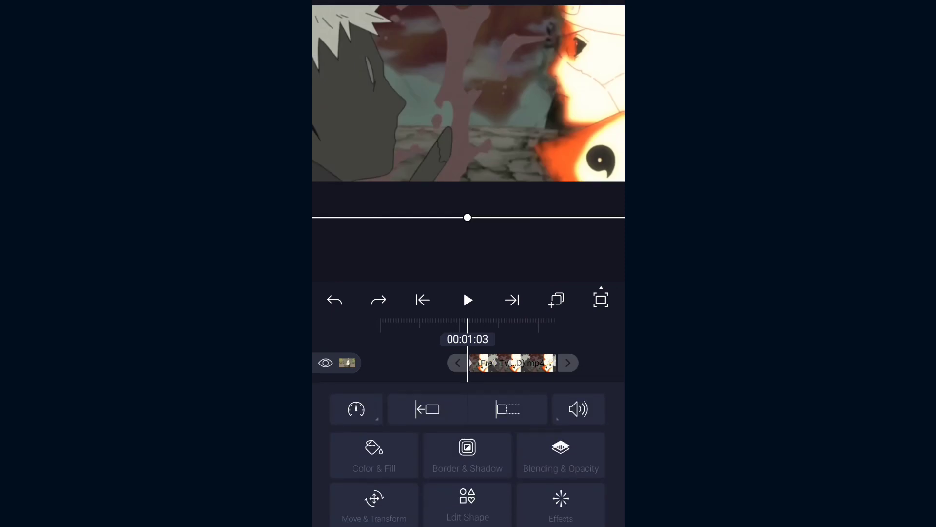
- Add a Random Displacement effect with standard settings (evolution 0.20, seed 0.00)
{"action": "left_click", "coordinate": [560, 455]}
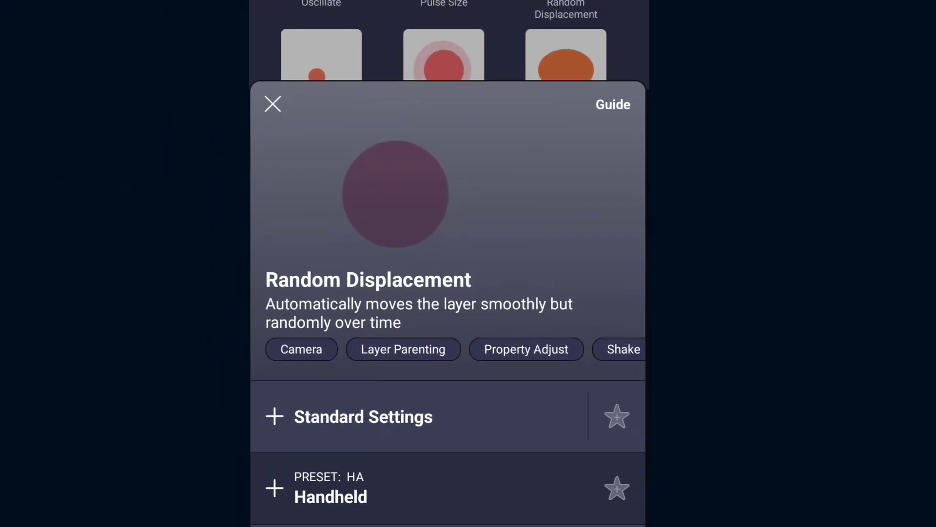
{"action": "left_click", "coordinate": [272, 104]}
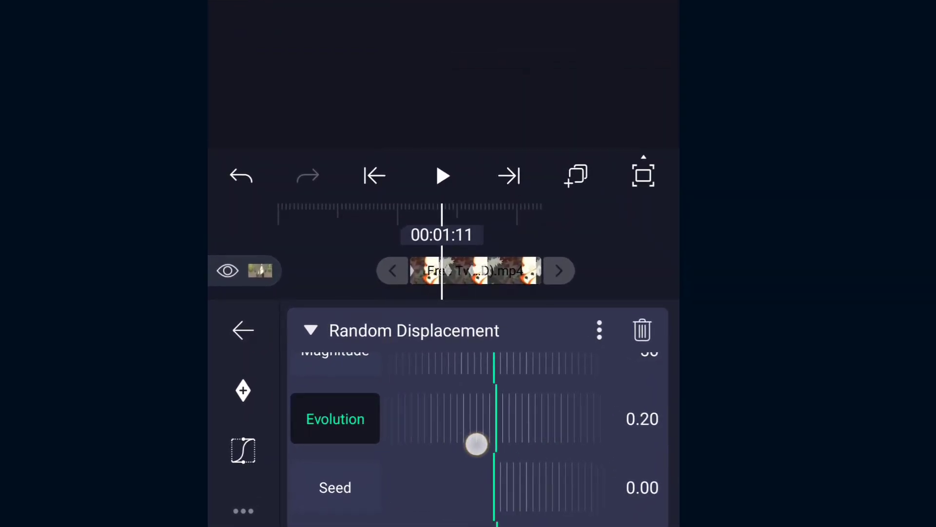
- Keyframe Random Displacement evolution climbing from 0.20 up to 4.18
{"action": "left_click_drag", "start_coordinate": [476, 445], "coordinate": [495, 445]}
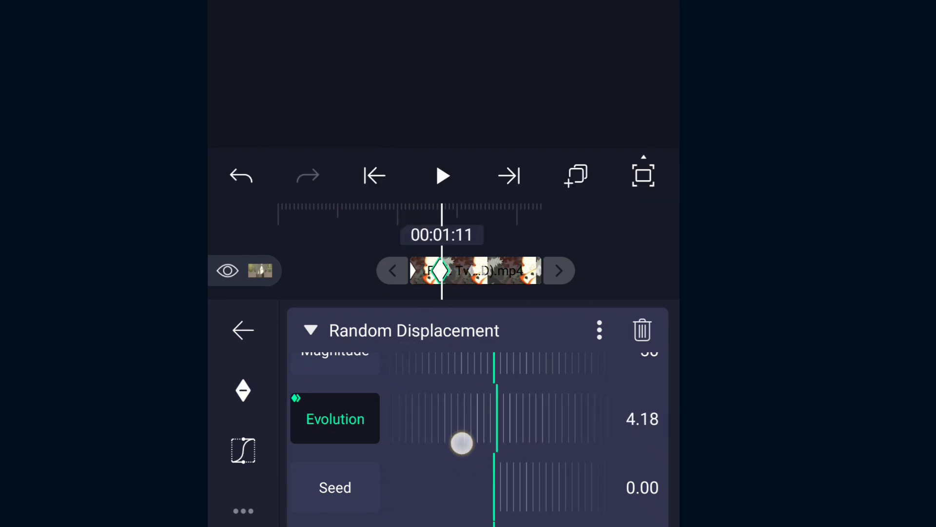
{"action": "left_click_drag", "start_coordinate": [462, 443], "coordinate": [495, 443]}
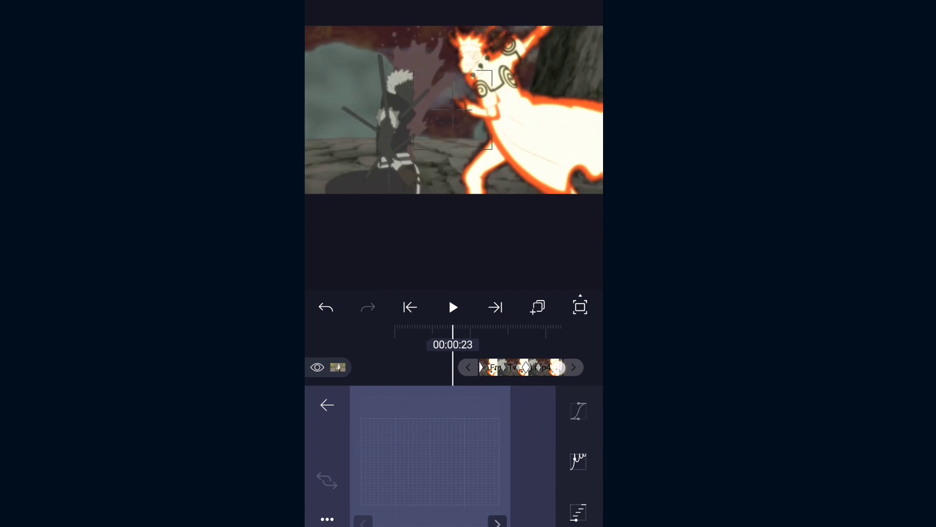
- Select the early and later Random Displacement keyframes to edit their easing curves
{"action": "left_click", "coordinate": [577, 410]}
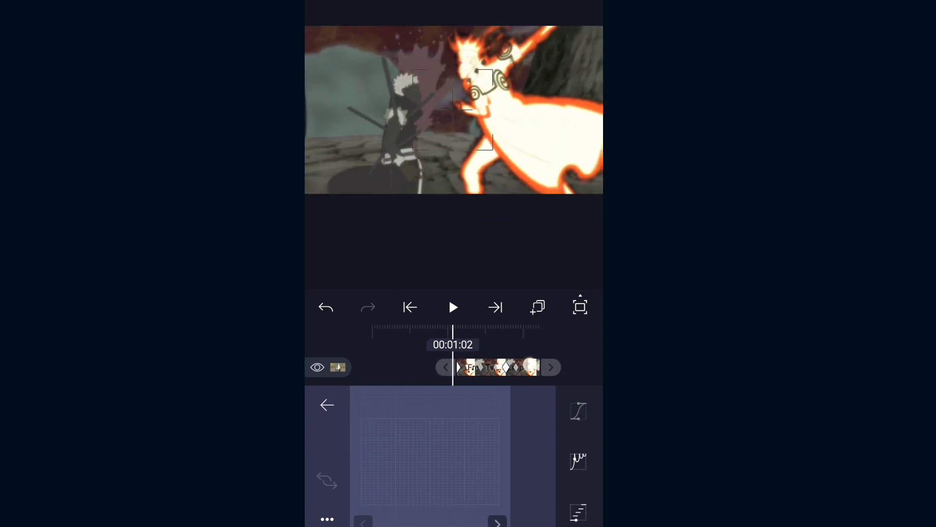
{"action": "left_click", "coordinate": [578, 410]}
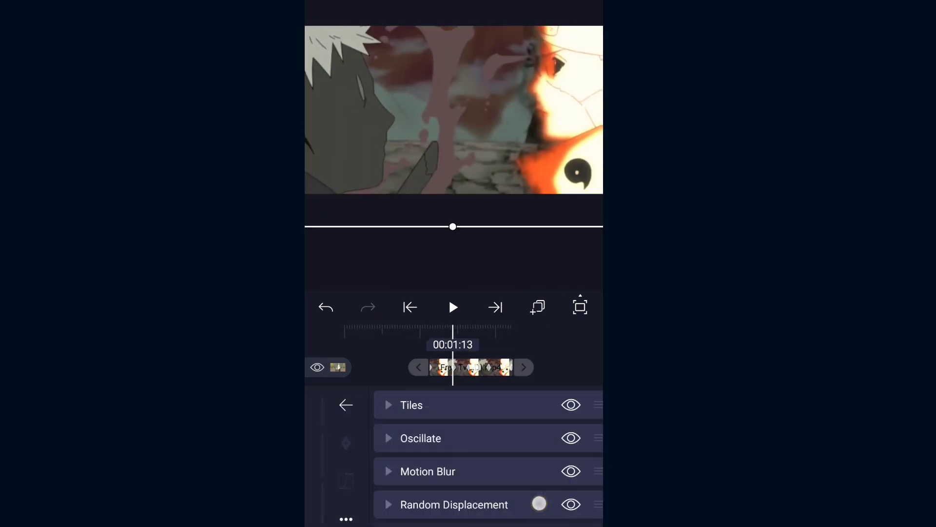
- Expand Random Displacement to show keyframed magnitude 2 and evolution 6.67
{"action": "left_click", "coordinate": [454, 505]}
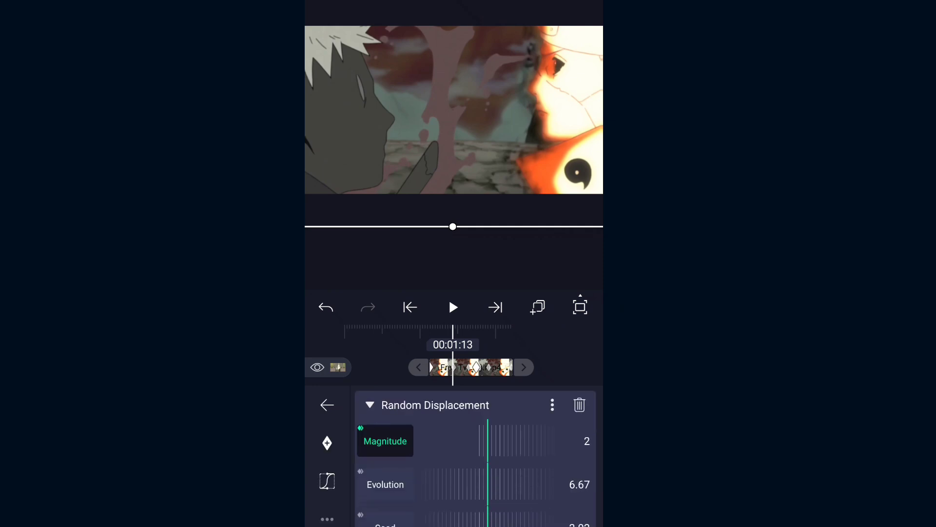